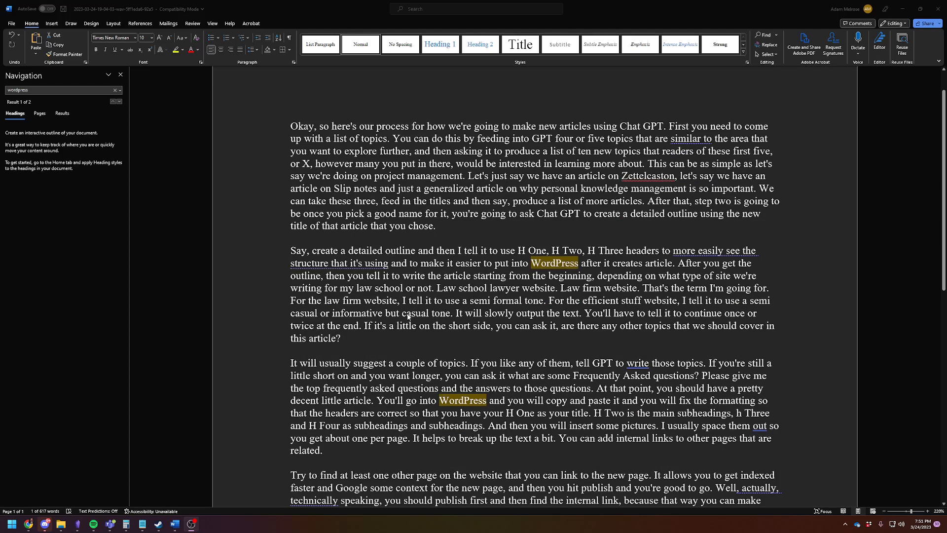
Read the Word transcript to its sign-off and bring up the Fireflies meeting transcript page.
scroll(up, 3)
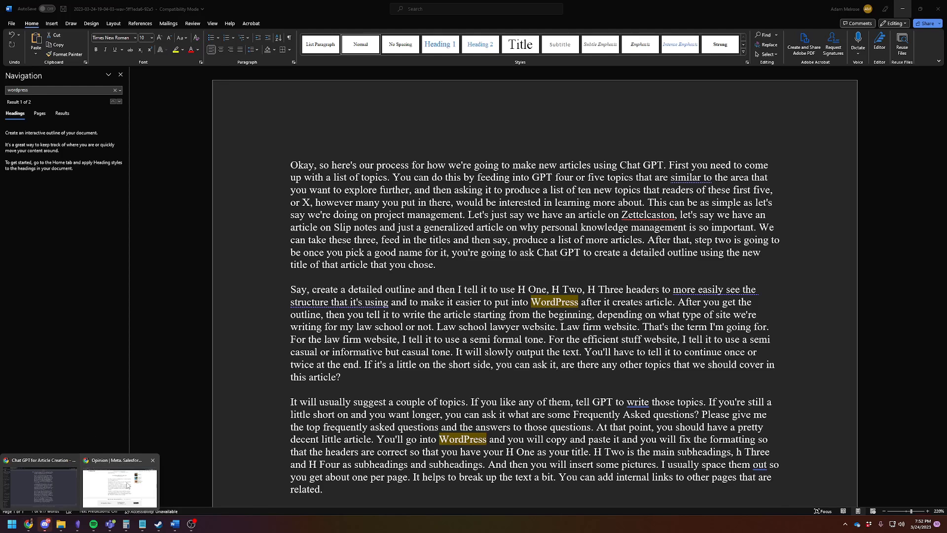
click(39, 459)
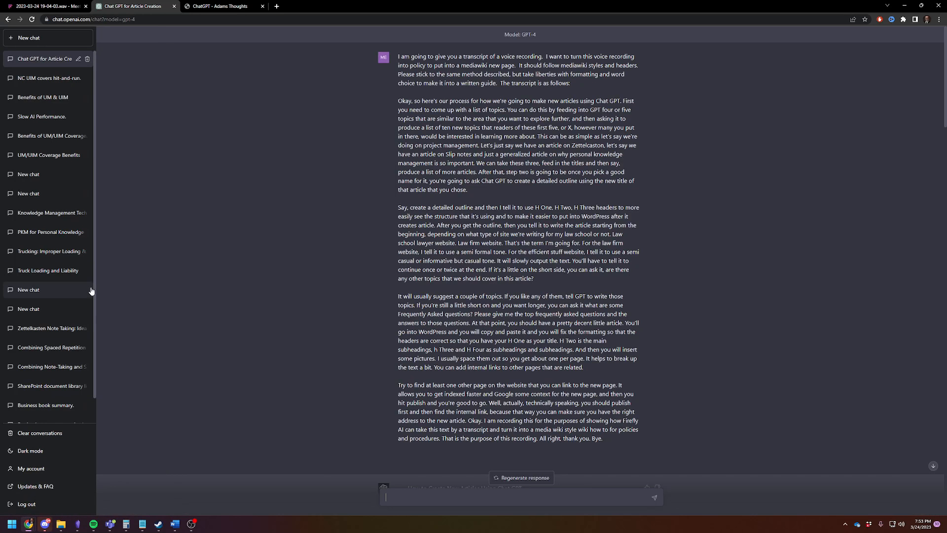
click(46, 6)
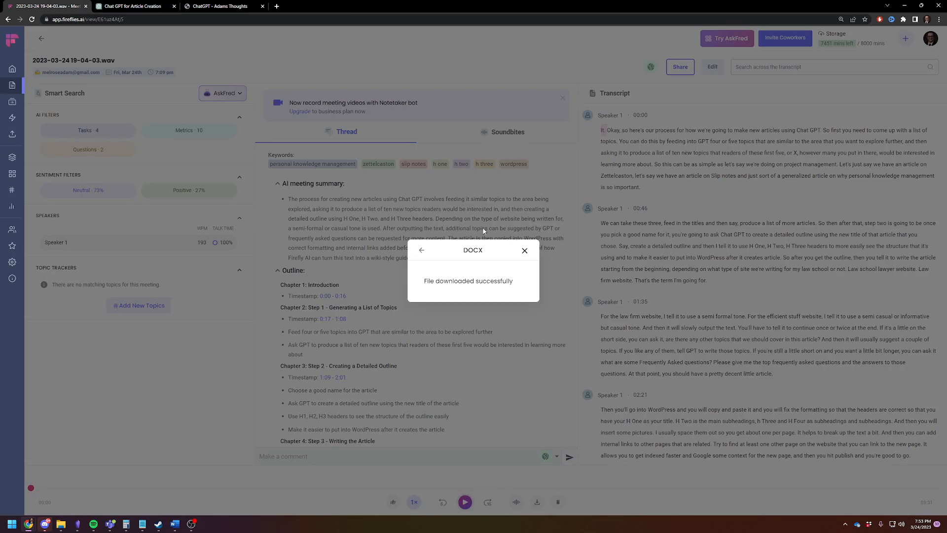
click(523, 250)
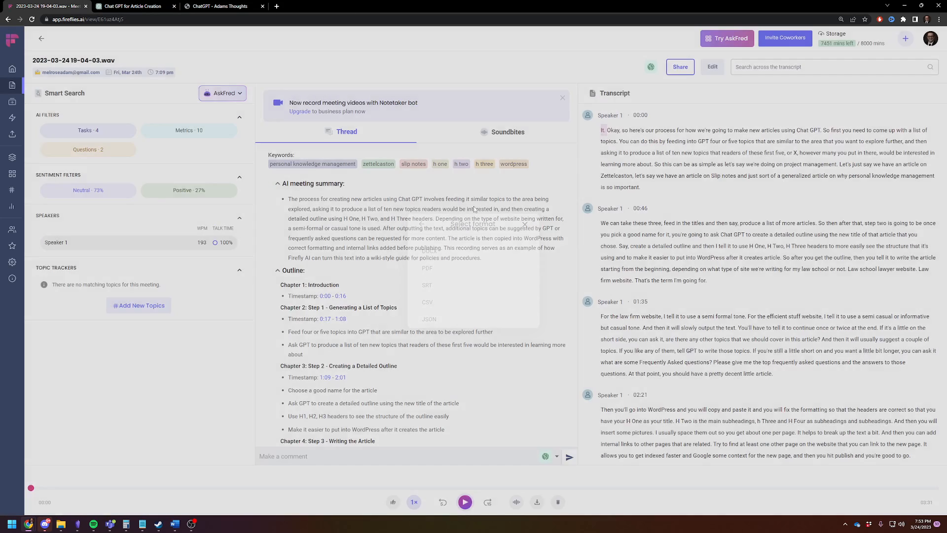
click(524, 224)
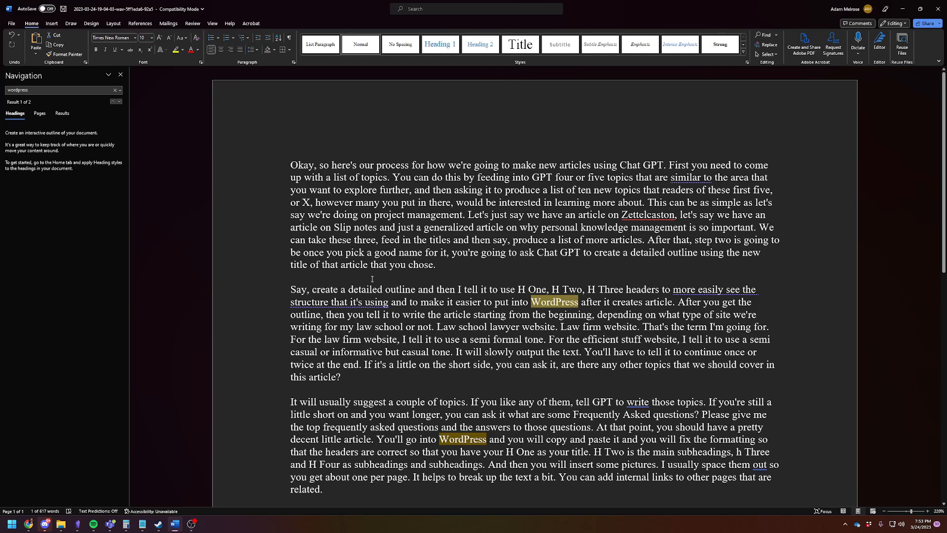
scroll(down, 3)
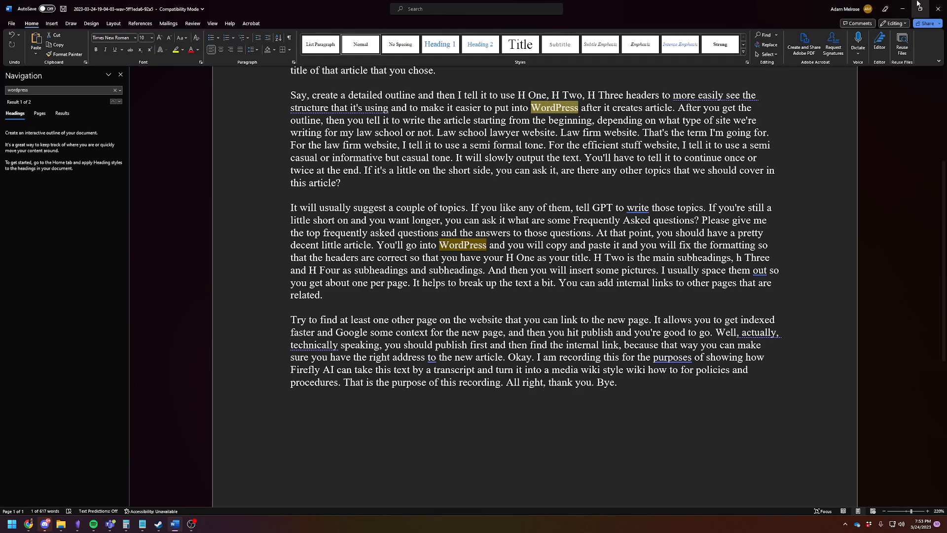
mouse_move(917, 5)
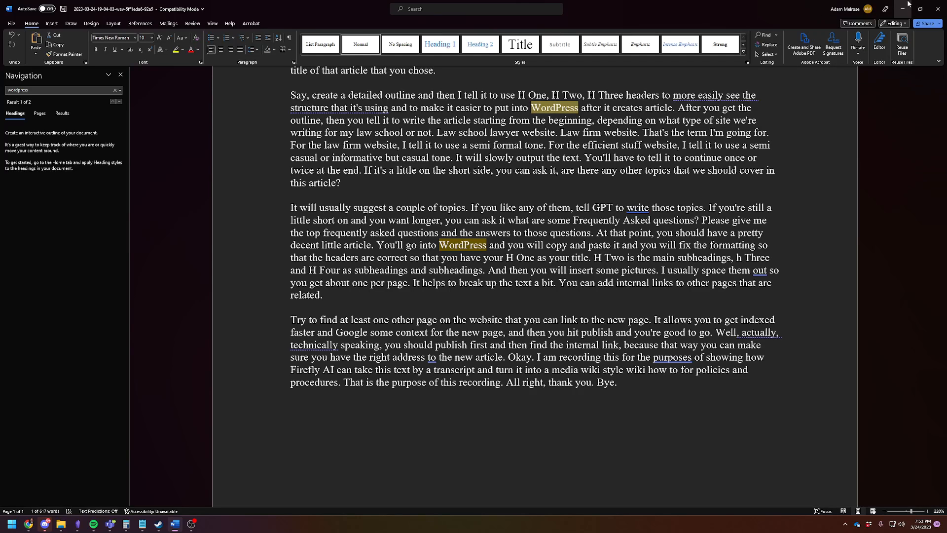
mouse_move(919, 9)
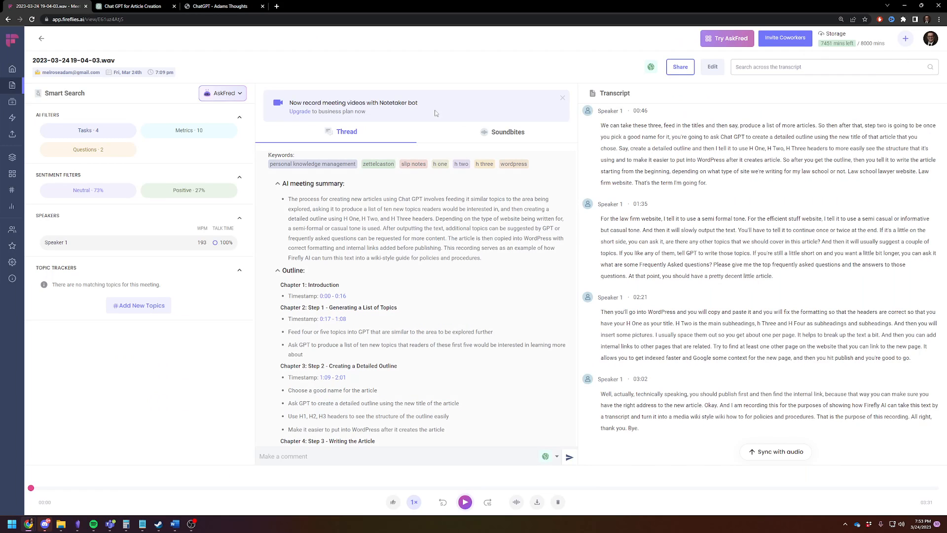
Show the transcript prompt and ChatGPT's MediaWiki guide 'How to Create New Articles Using Chat GPT'.
click(128, 6)
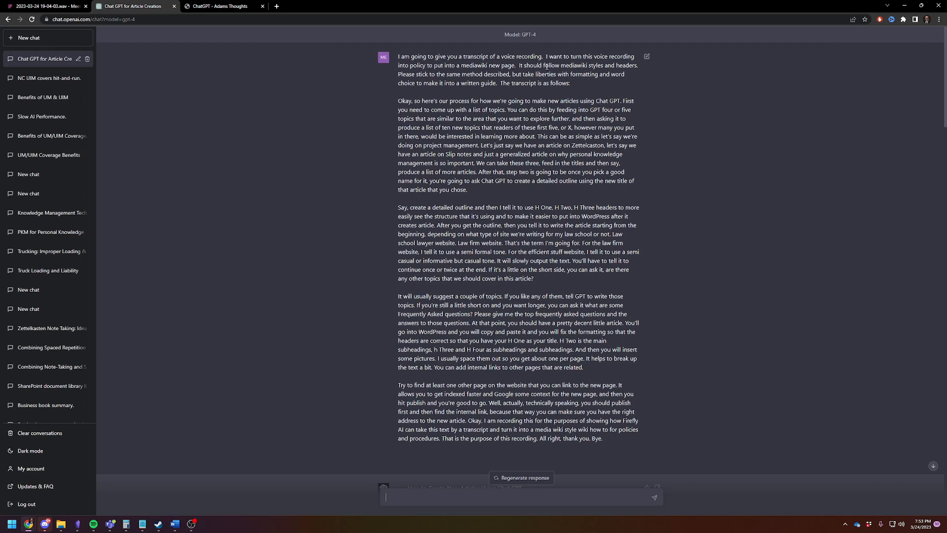
mouse_move(660, 76)
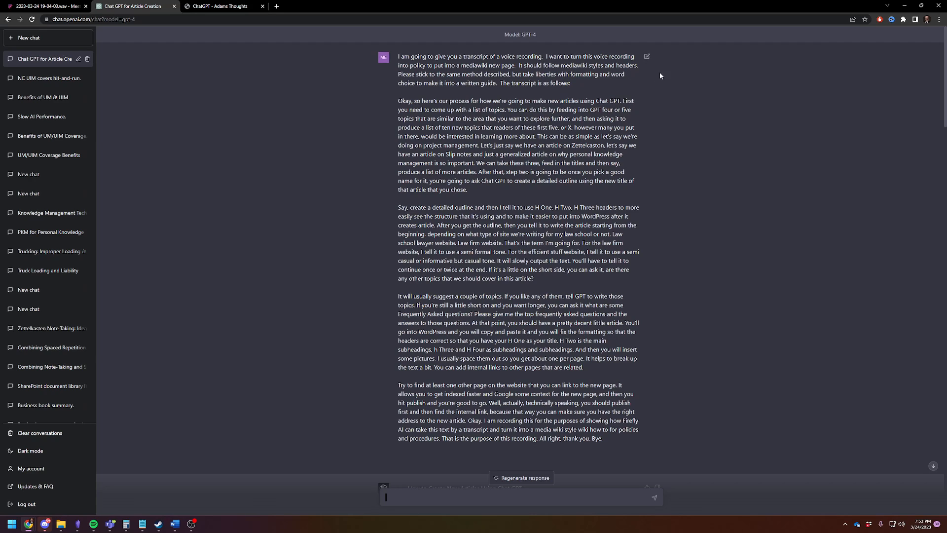
mouse_move(463, 49)
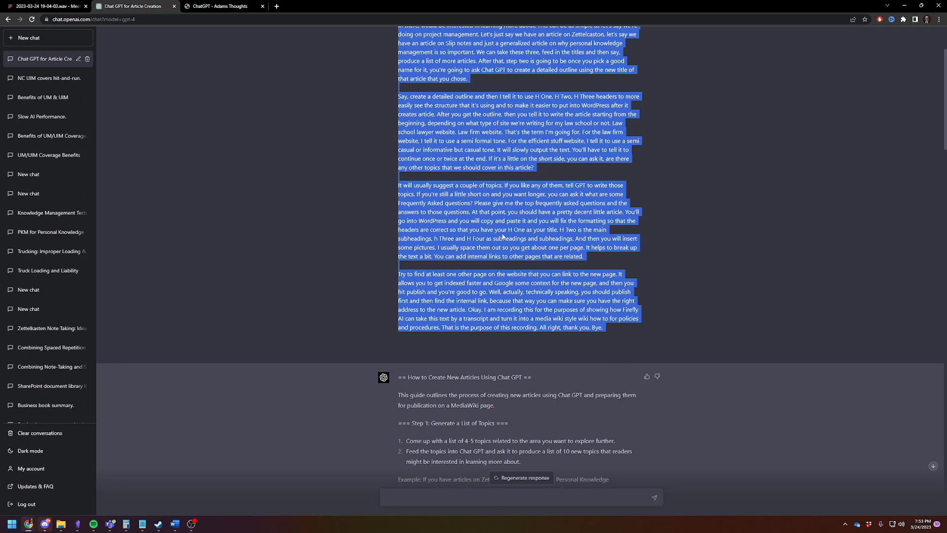
click(613, 331)
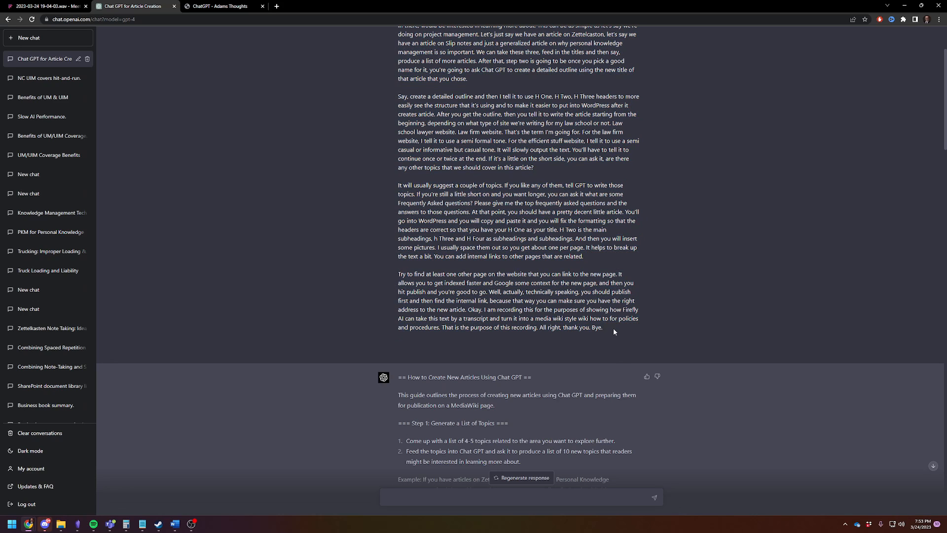
mouse_move(578, 281)
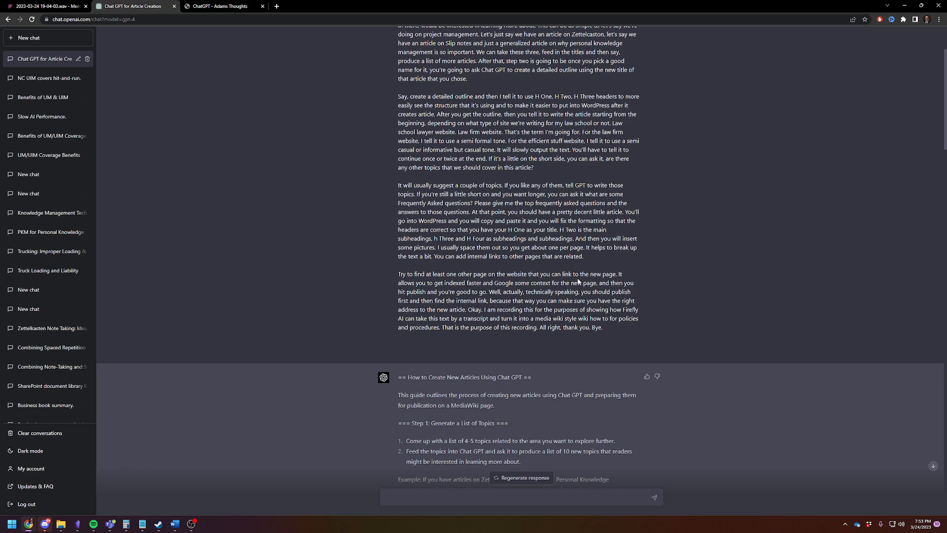
scroll(down, 3)
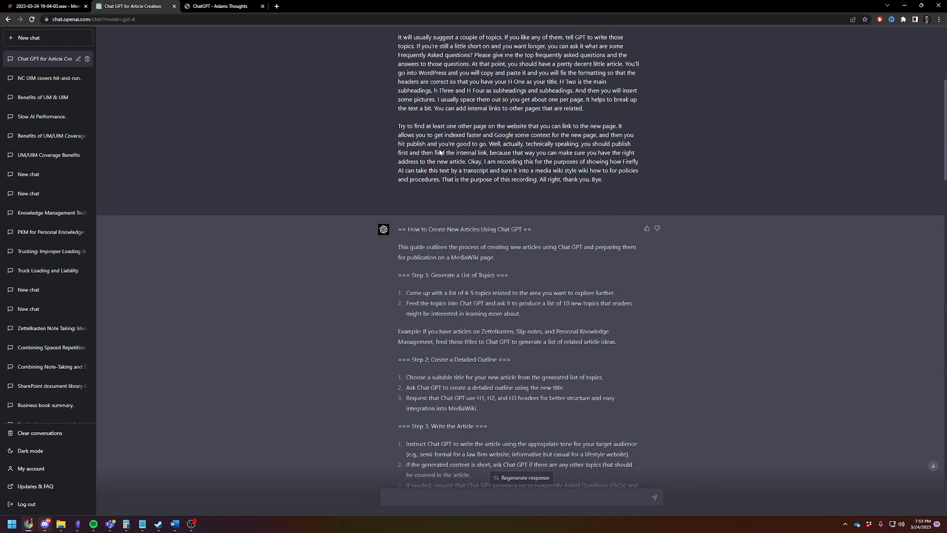
Send a follow-up asking to revise steps 4 and 5 for WordPress instead of MediaWiki.
scroll(down, 3)
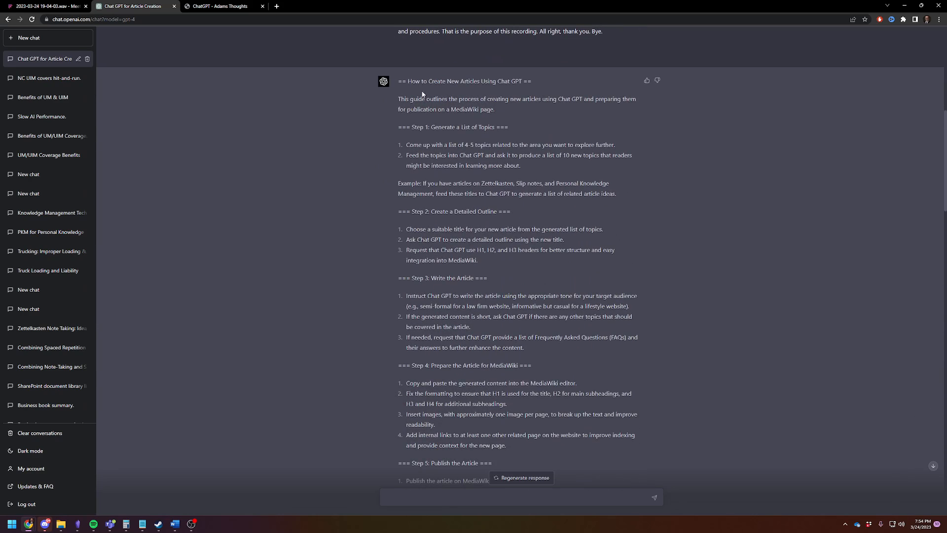
mouse_move(466, 91)
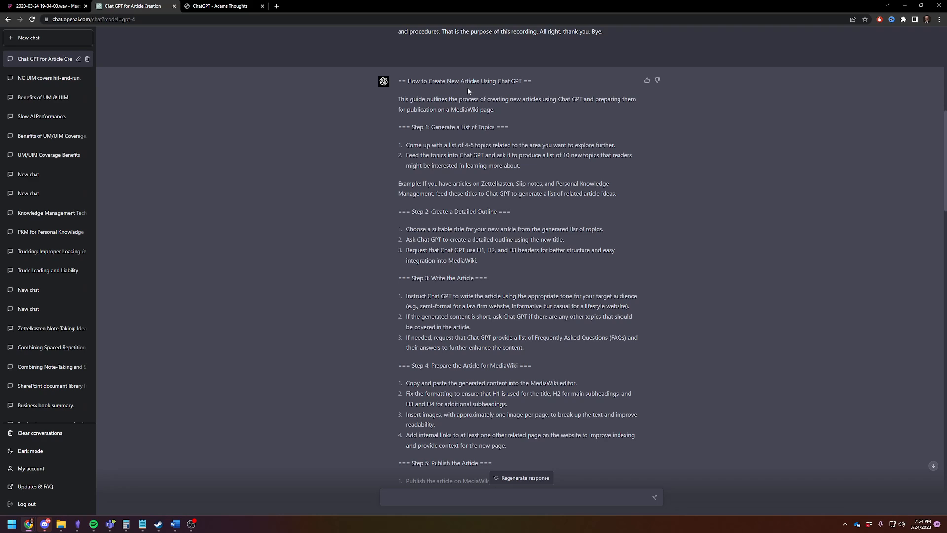
mouse_move(686, 139)
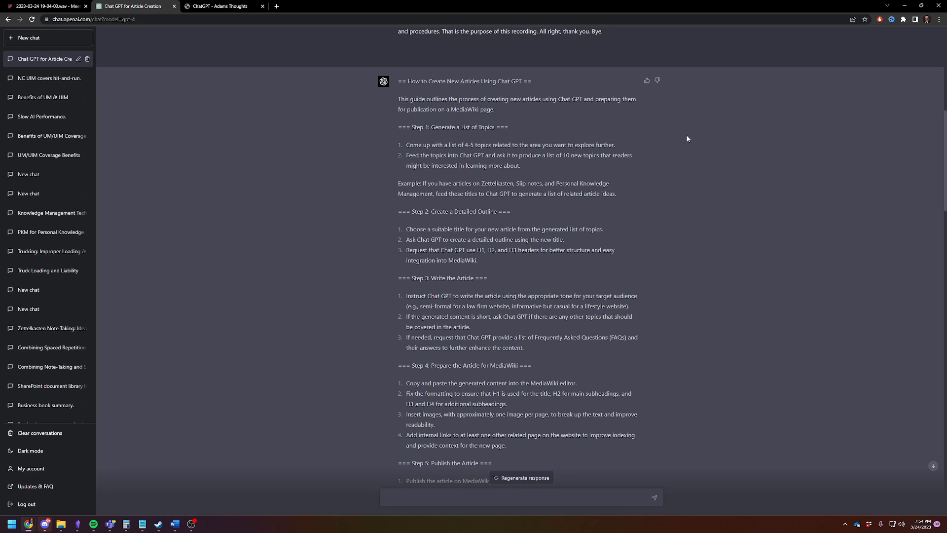
mouse_move(502, 127)
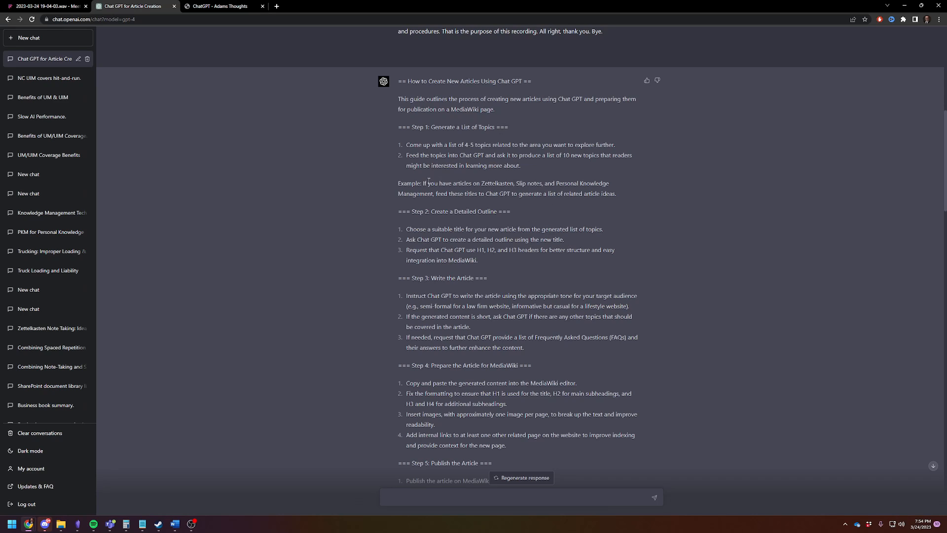
mouse_move(367, 201)
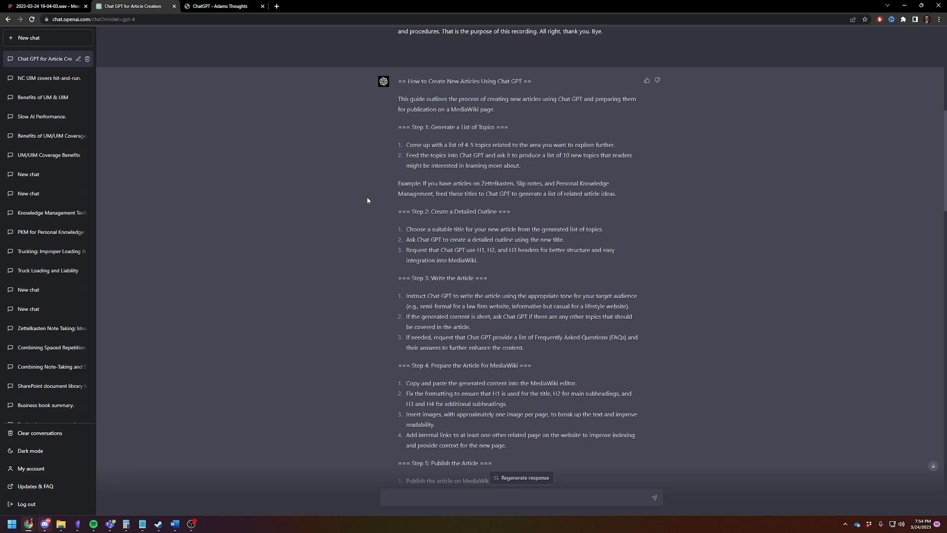
scroll(down, 3)
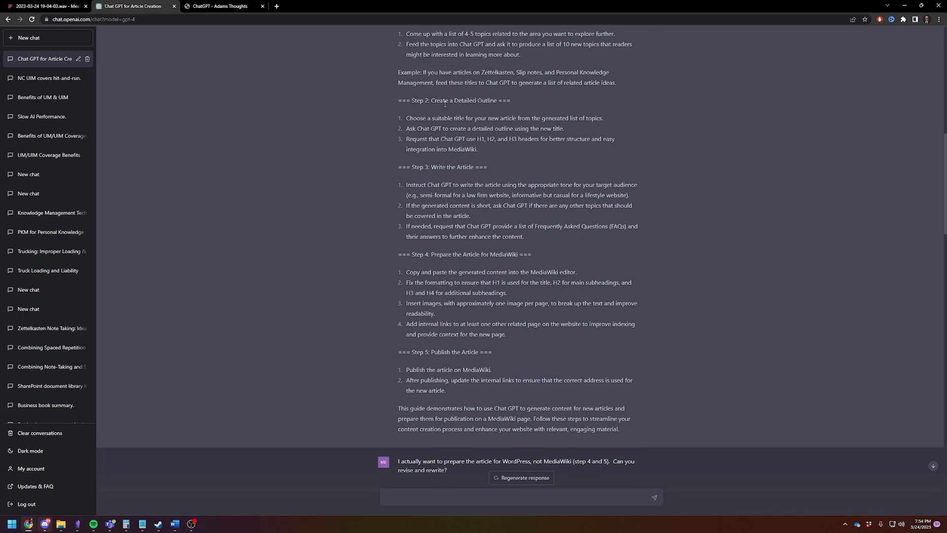
mouse_move(435, 178)
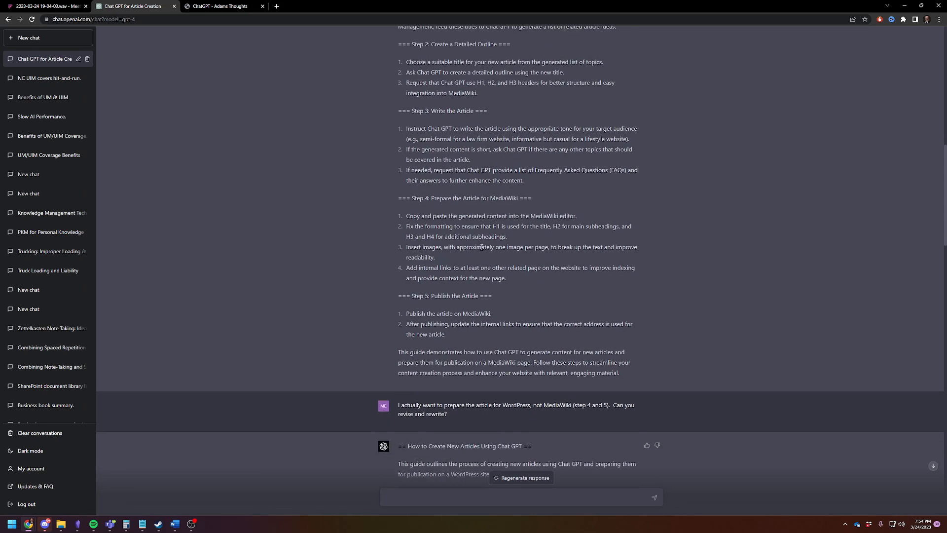
Select and copy ChatGPT's full WordPress-revised guide on creating new articles.
scroll(down, 3)
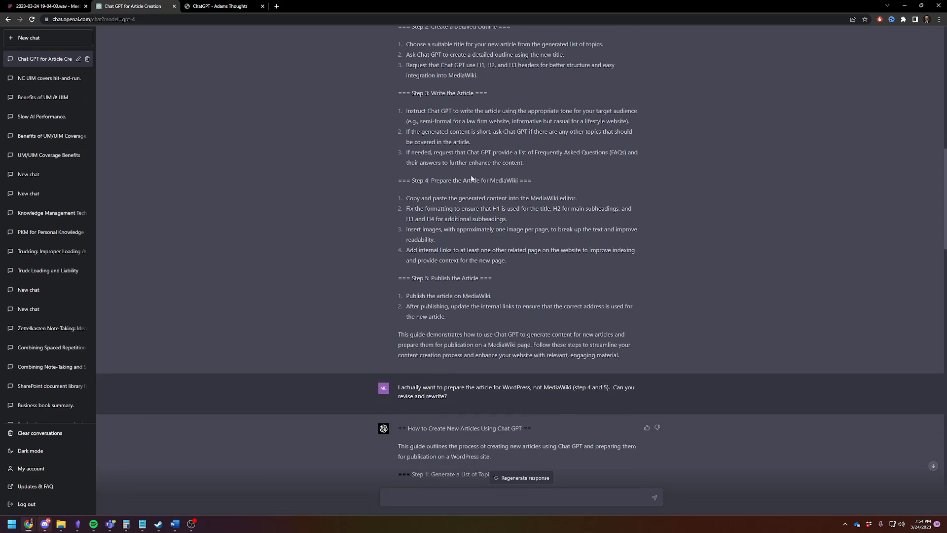
mouse_move(439, 191)
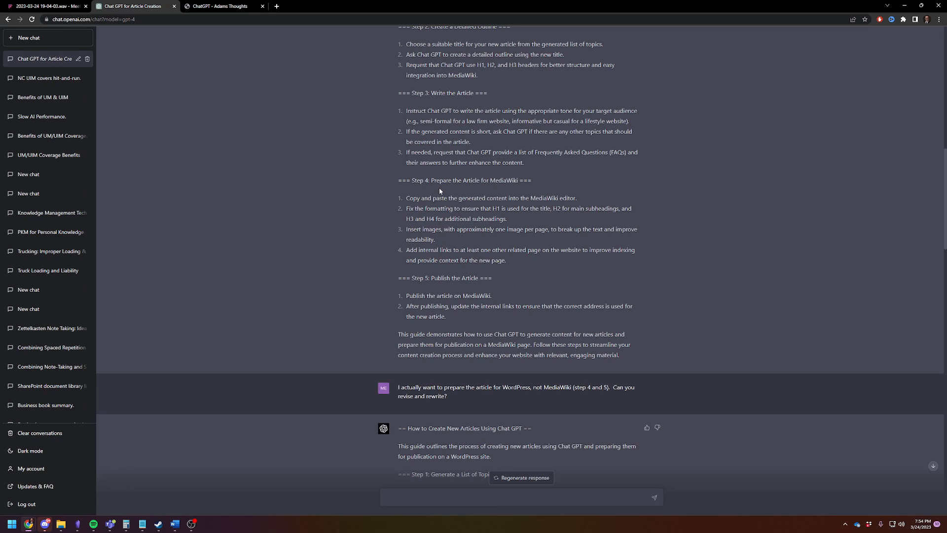
mouse_move(593, 189)
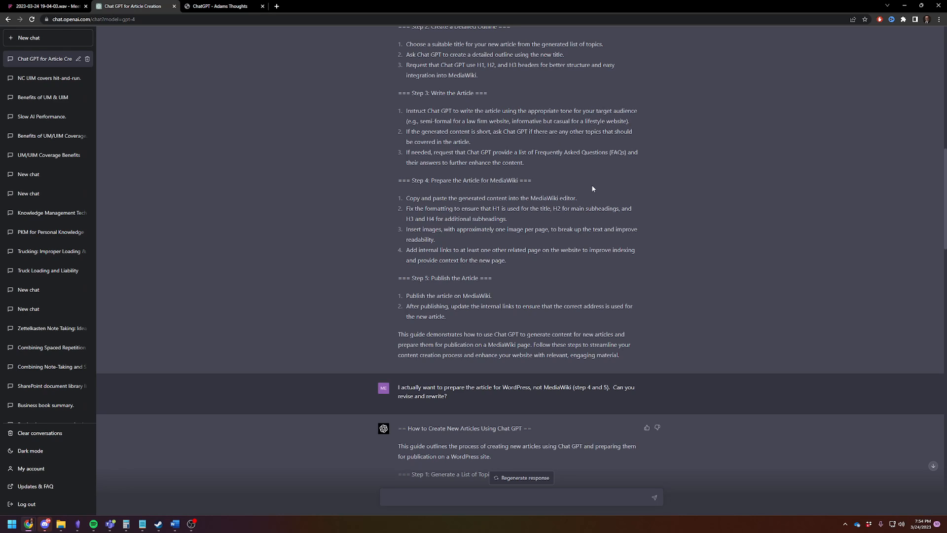
mouse_move(537, 196)
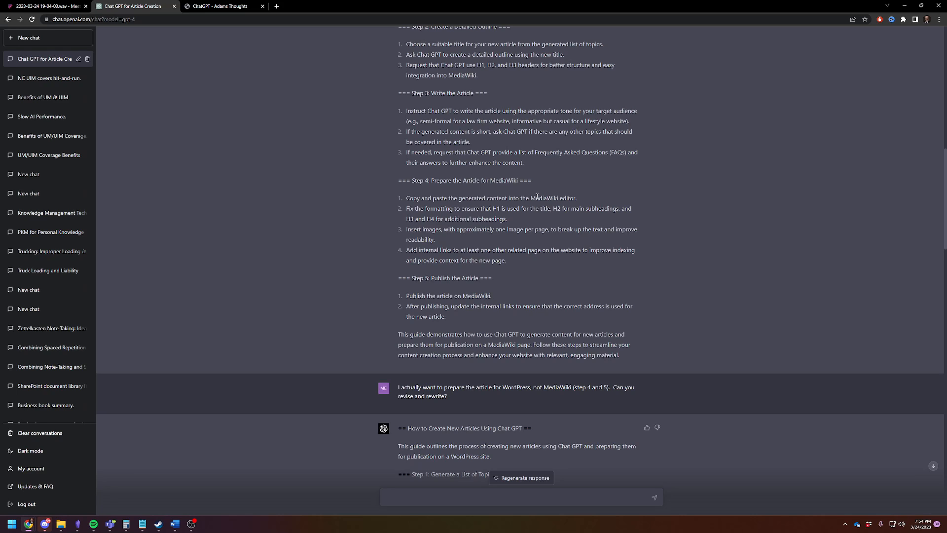
scroll(down, 3)
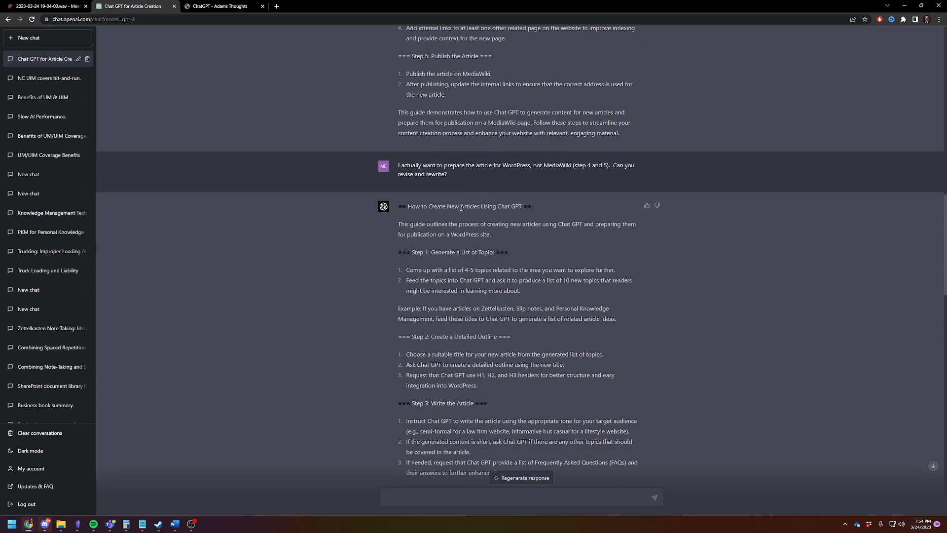
mouse_move(550, 163)
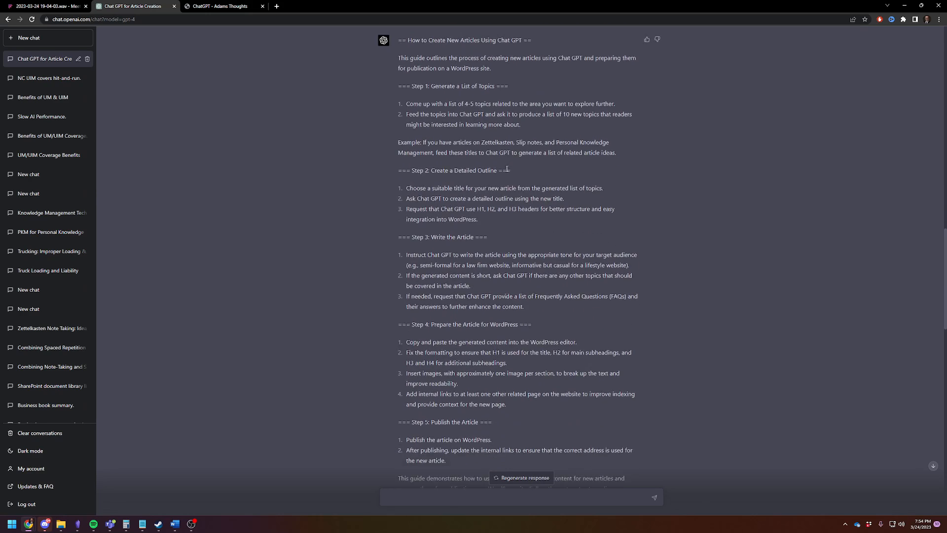
scroll(down, 3)
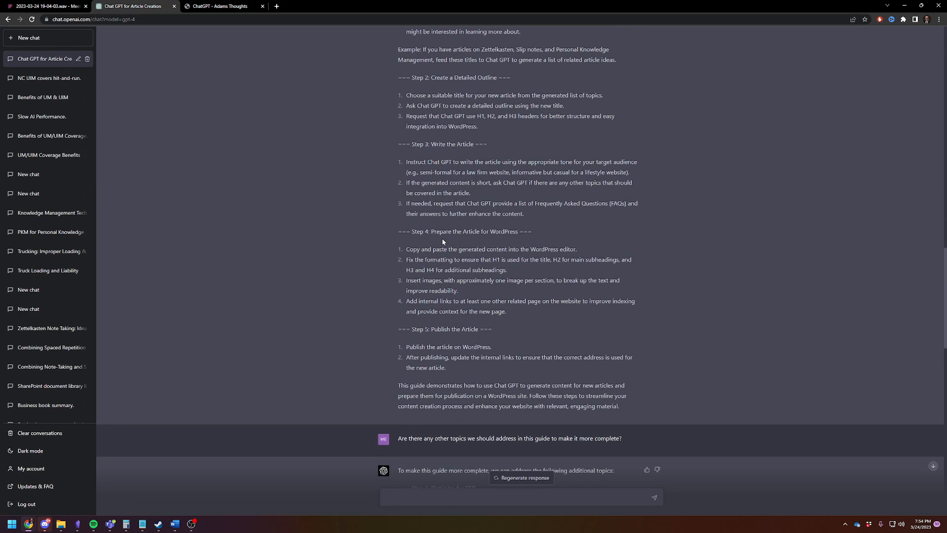
mouse_move(542, 249)
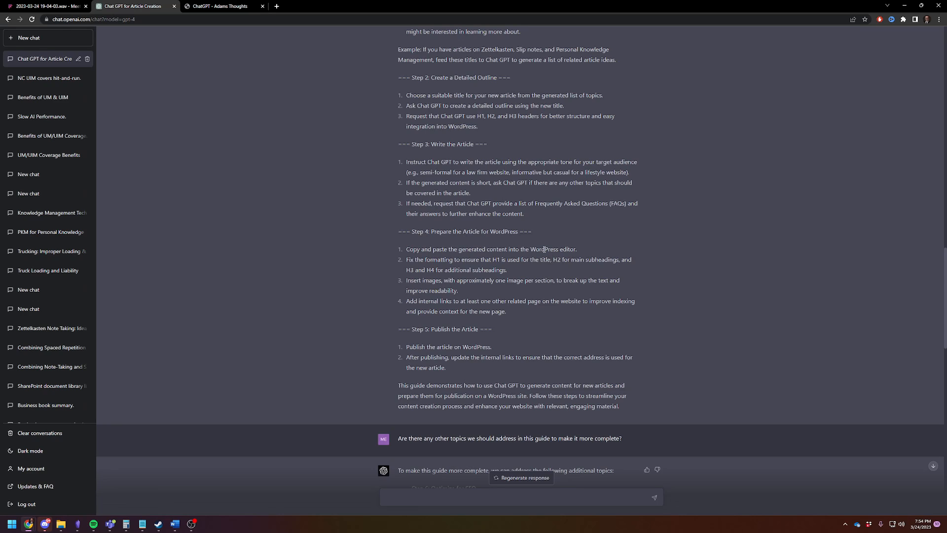
mouse_move(429, 355)
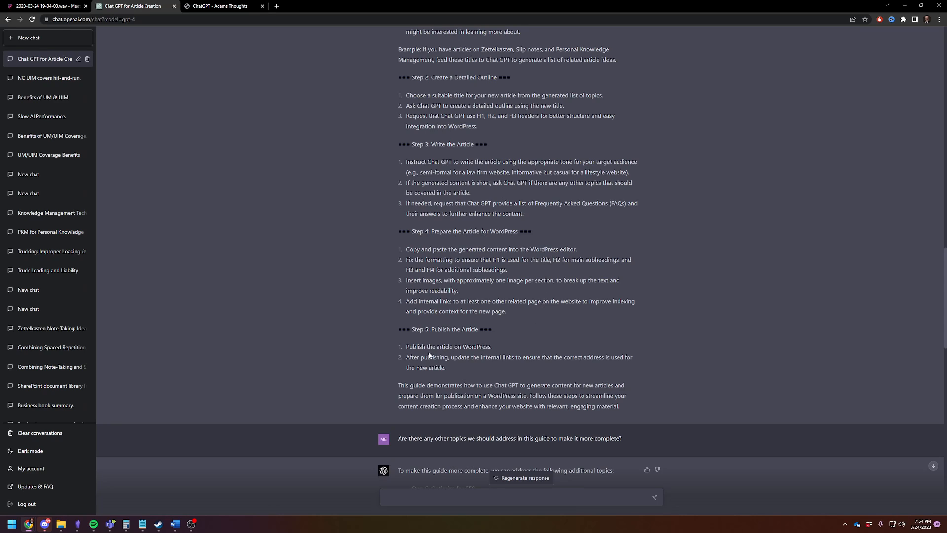
mouse_move(640, 411)
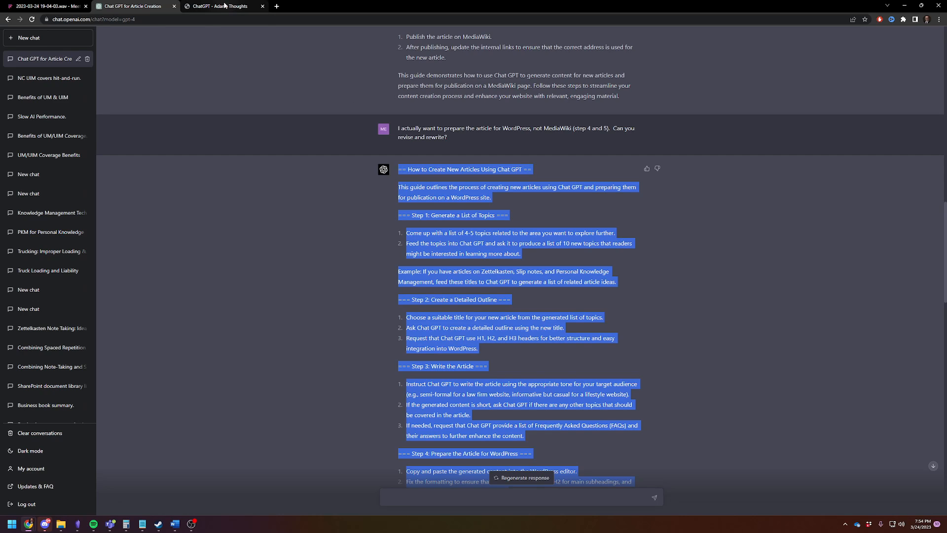
Paste the guide into the red-linked 'How to Create New Articles Using ChatGPT' page and save it.
click(219, 6)
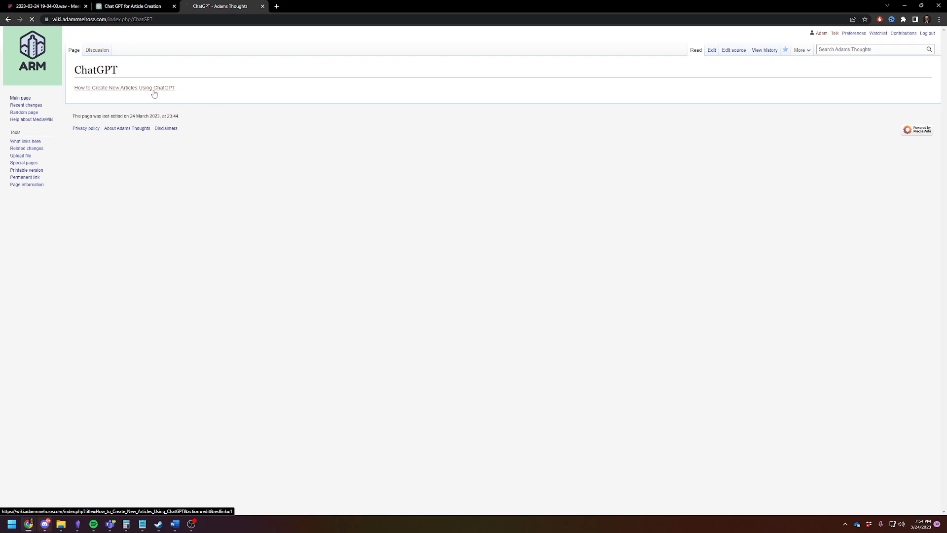
click(125, 88)
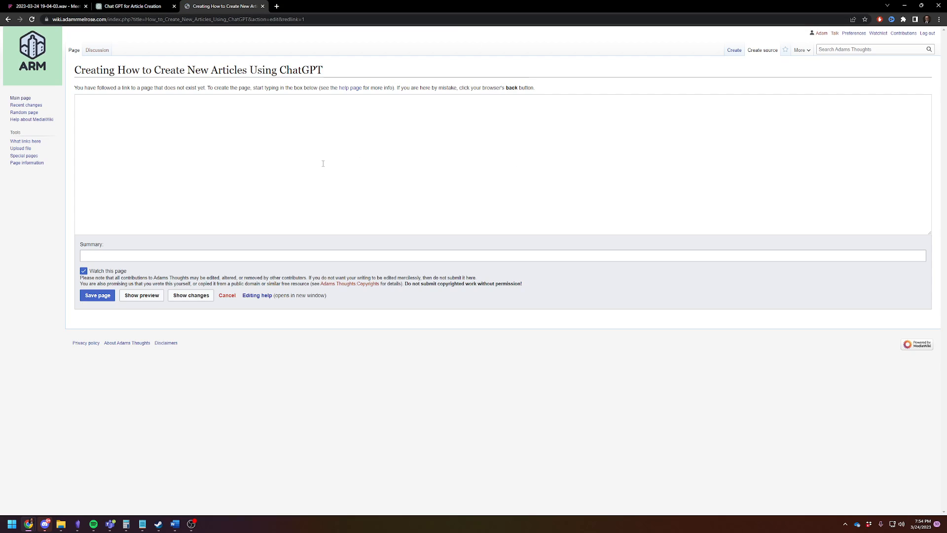
click(361, 146)
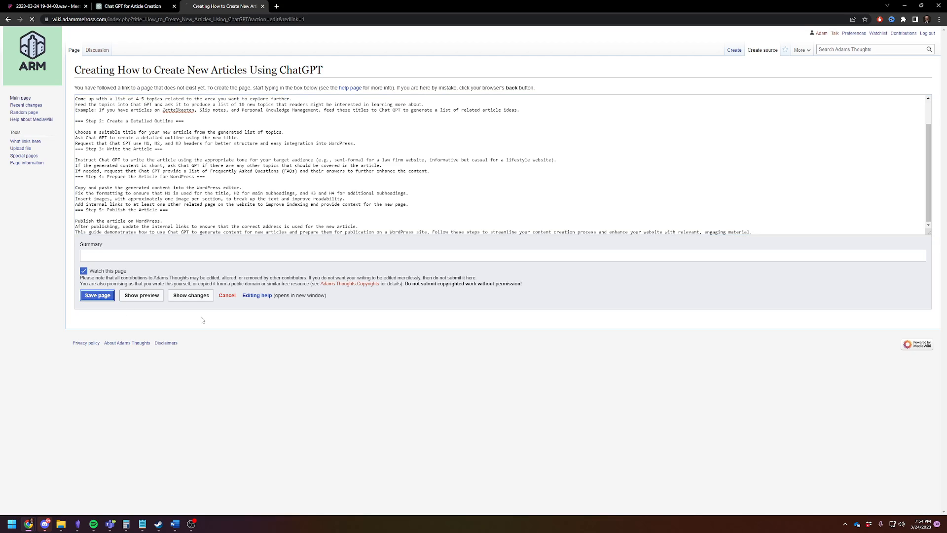
click(96, 295)
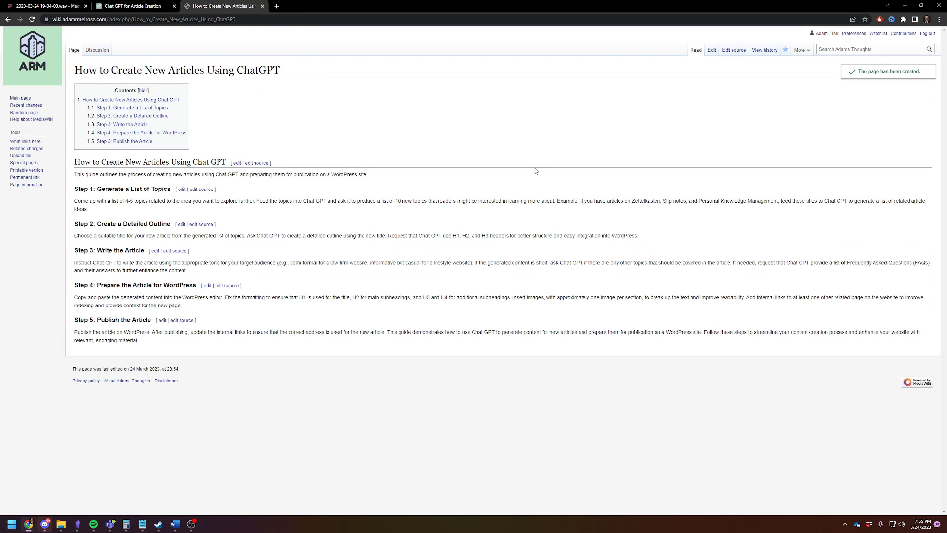
mouse_move(347, 319)
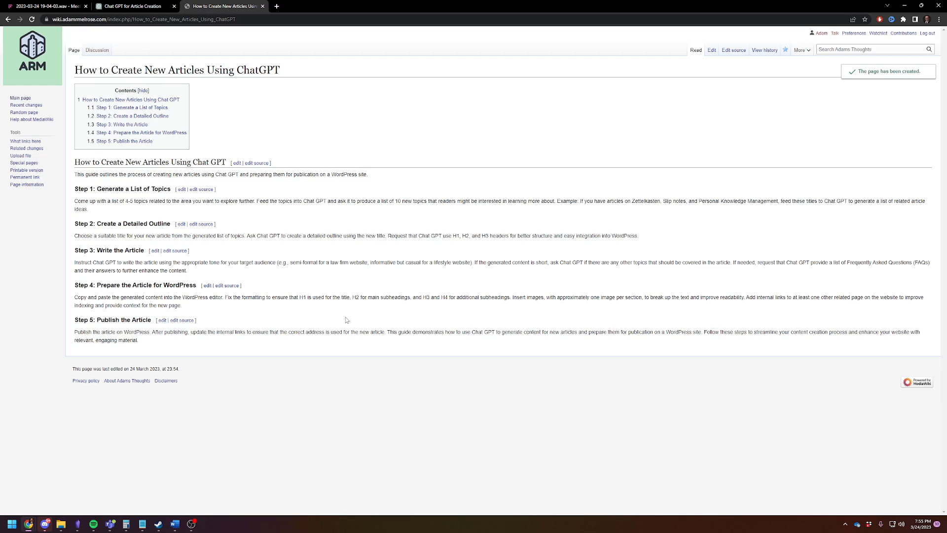
mouse_move(344, 316)
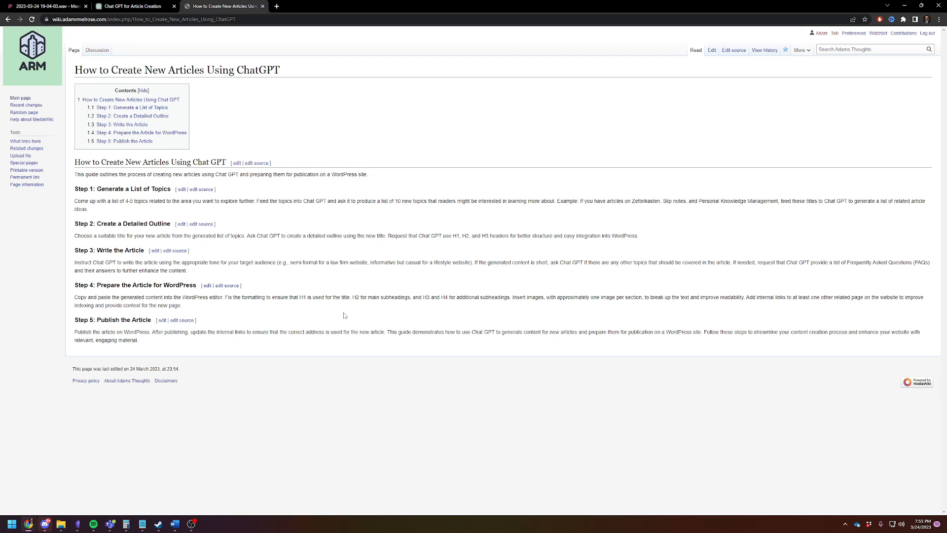
mouse_move(342, 287)
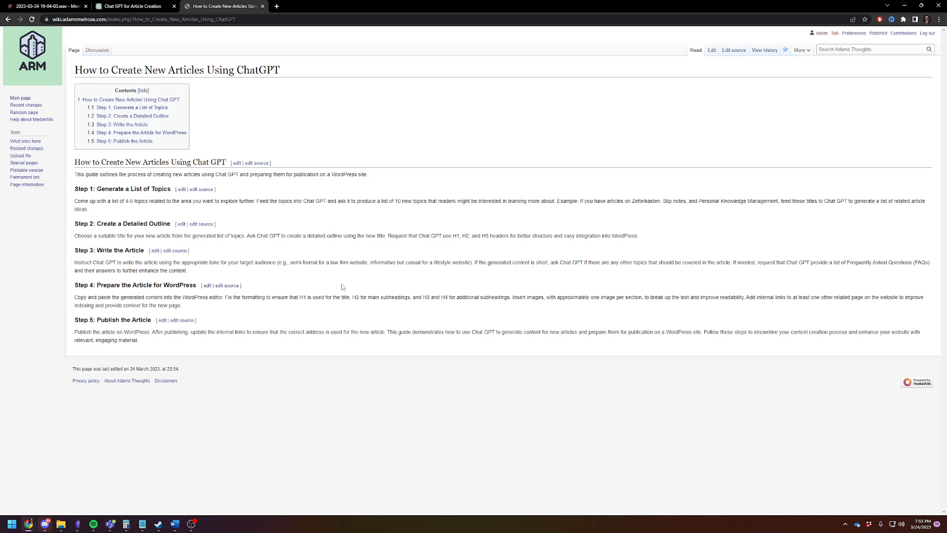
mouse_move(310, 142)
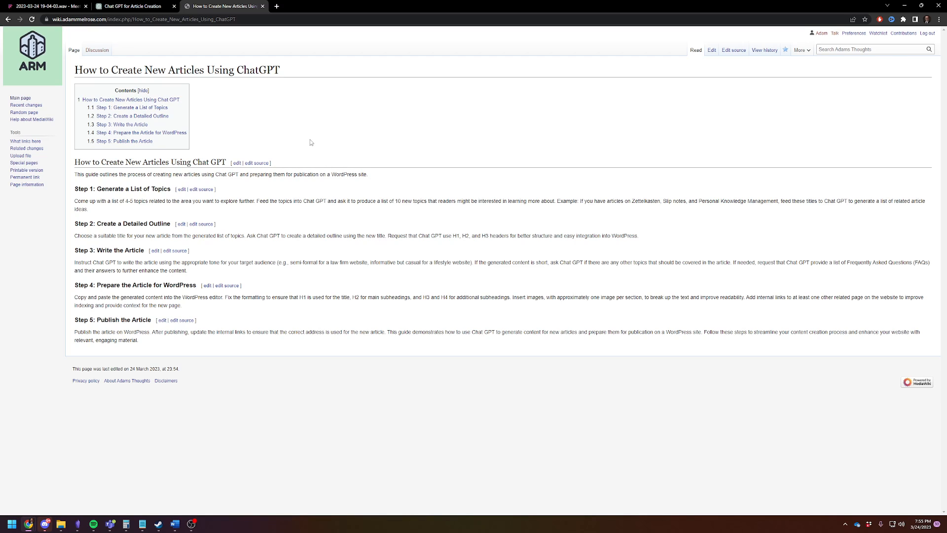
mouse_move(543, 33)
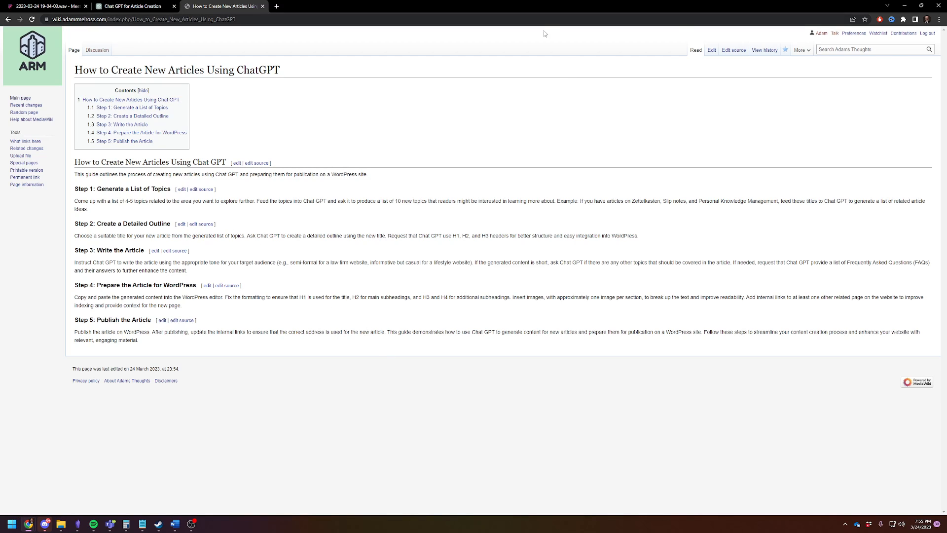
mouse_move(194, 504)
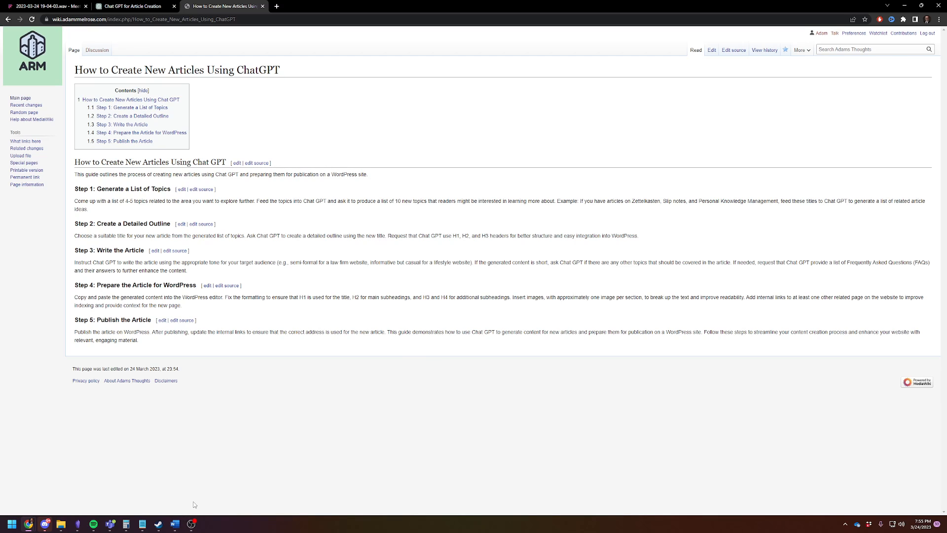
mouse_move(201, 463)
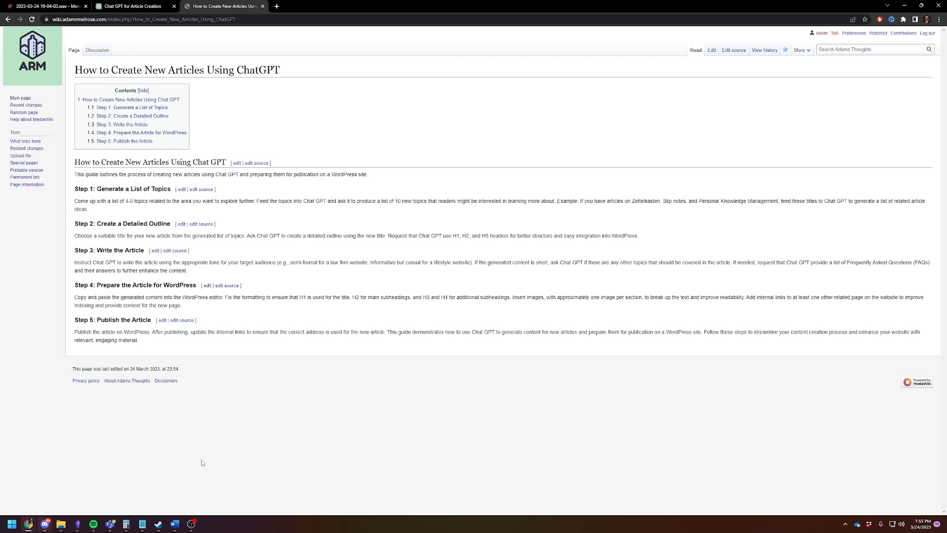
mouse_move(173, 63)
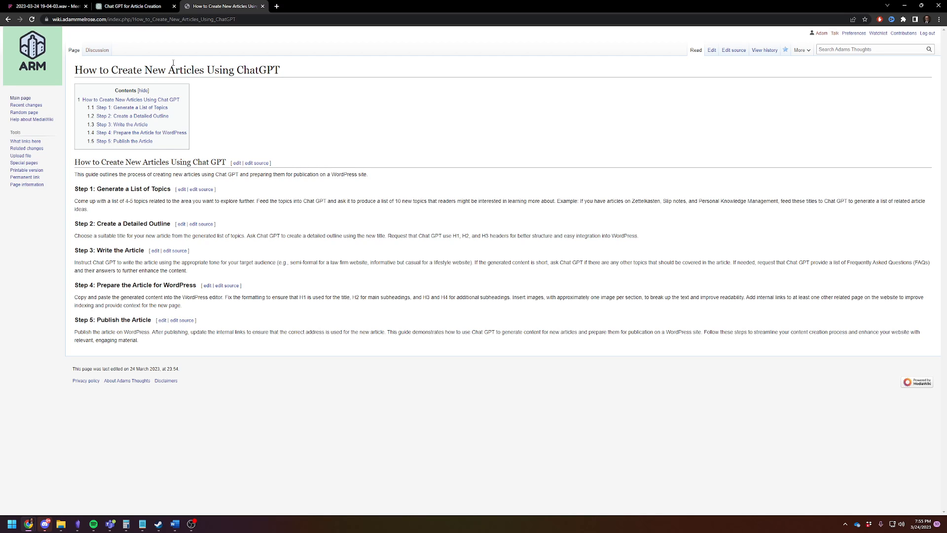
Review the ChatGPT conversation's MediaWiki and WordPress guide versions, then return to the published wiki page.
click(128, 6)
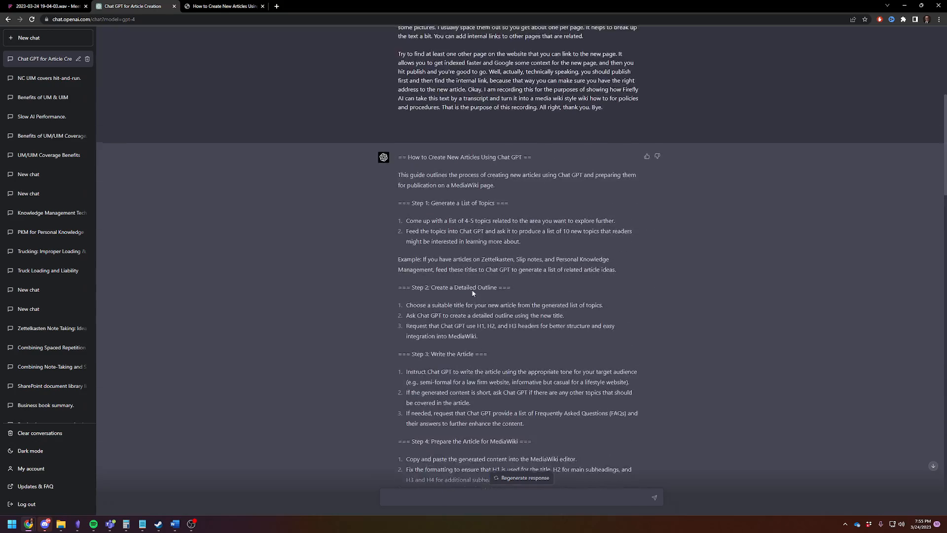
scroll(up, 3)
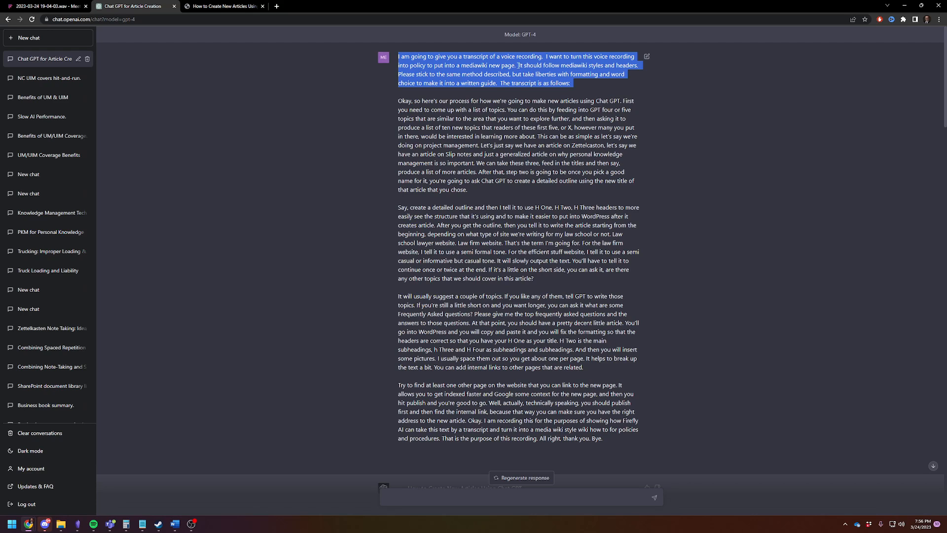
scroll(down, 3)
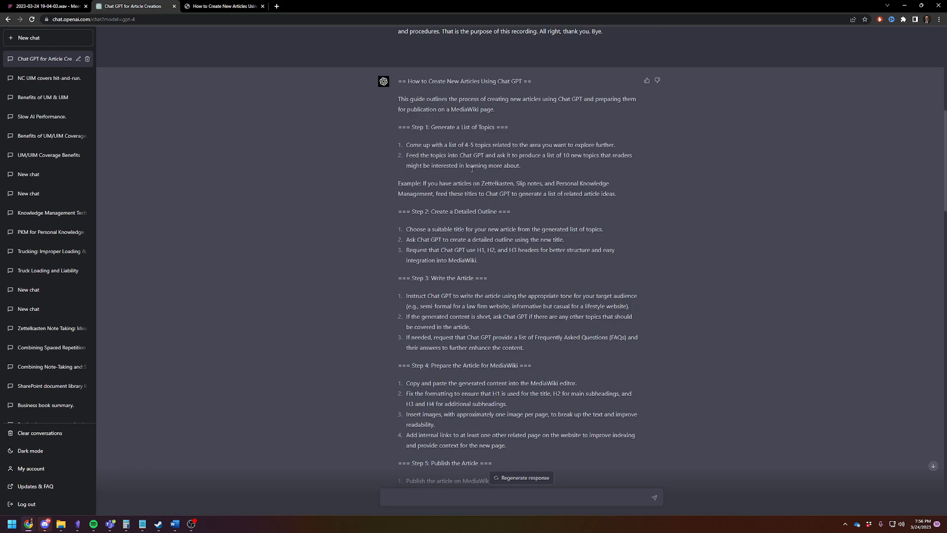
scroll(down, 3)
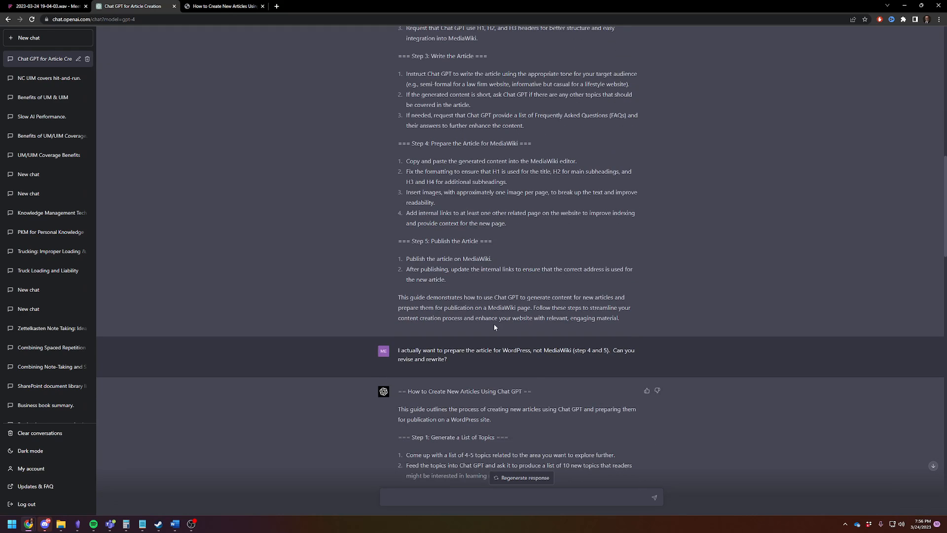
click(224, 6)
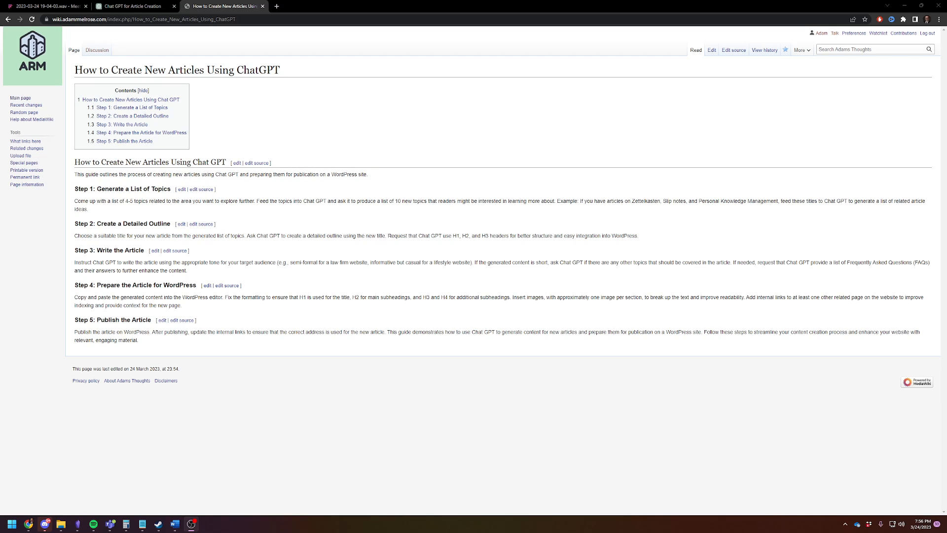
mouse_move(77, 523)
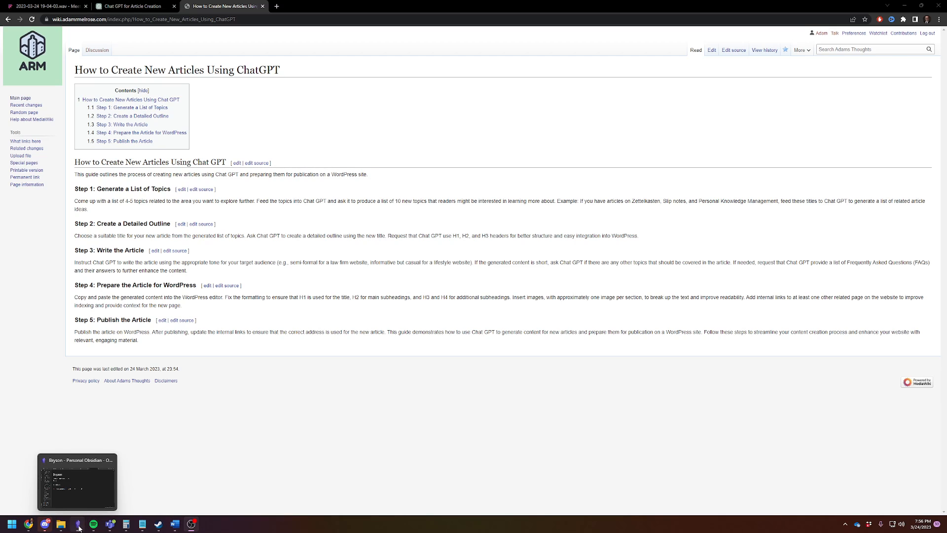
mouse_move(330, 343)
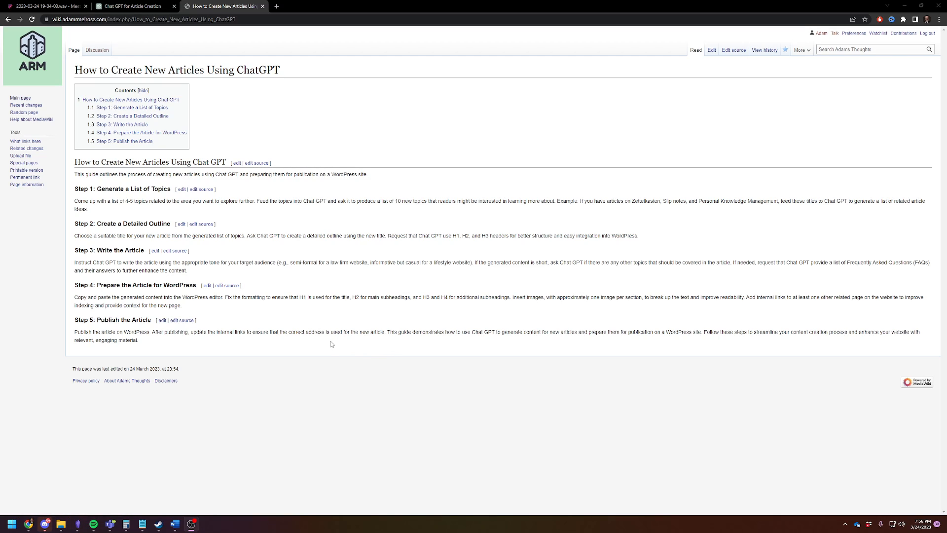
mouse_move(300, 339)
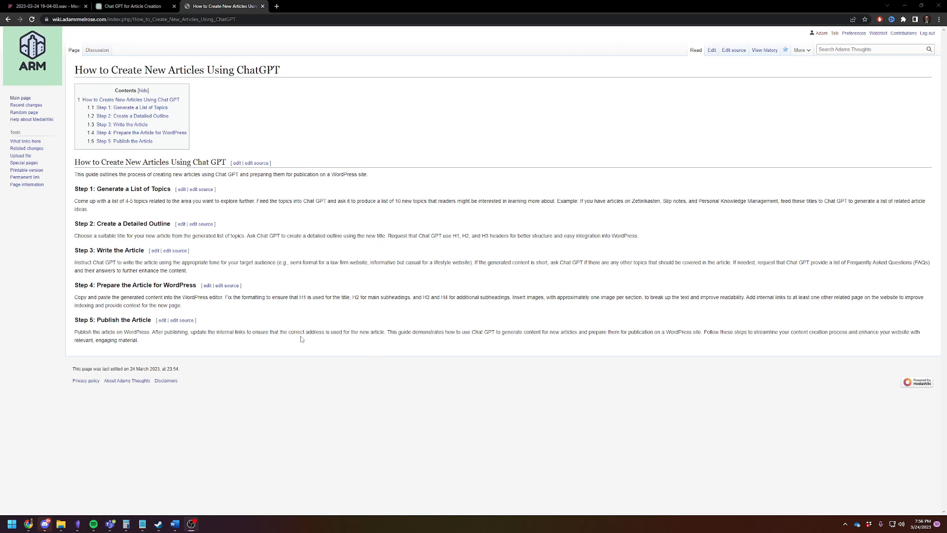